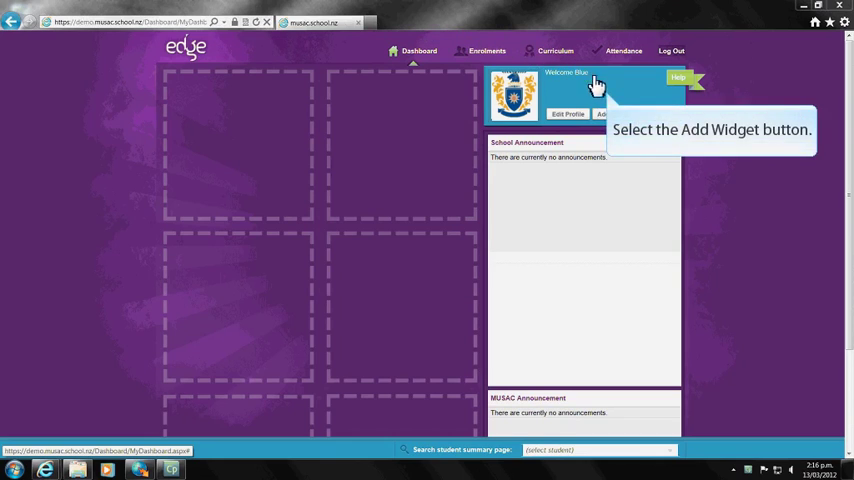
Save the dashboard layout and add the Dashboard Widgets help widget from the Add New Widget catalogue.
click(612, 113)
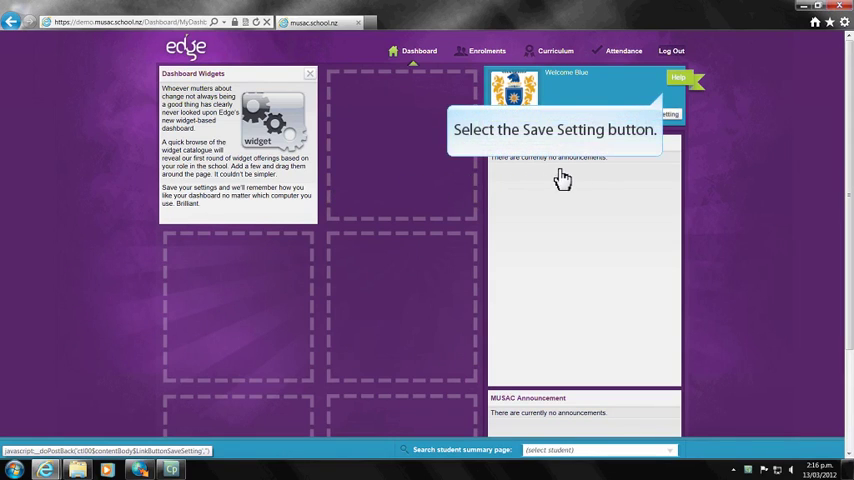
click(659, 113)
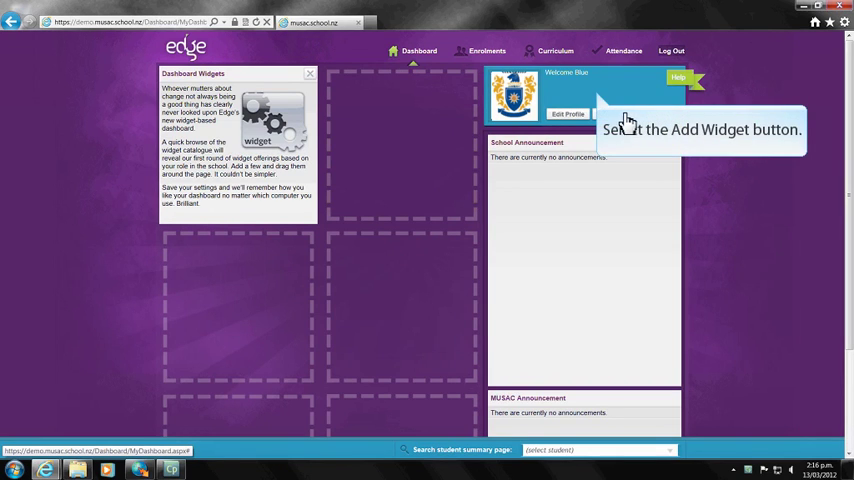
click(611, 113)
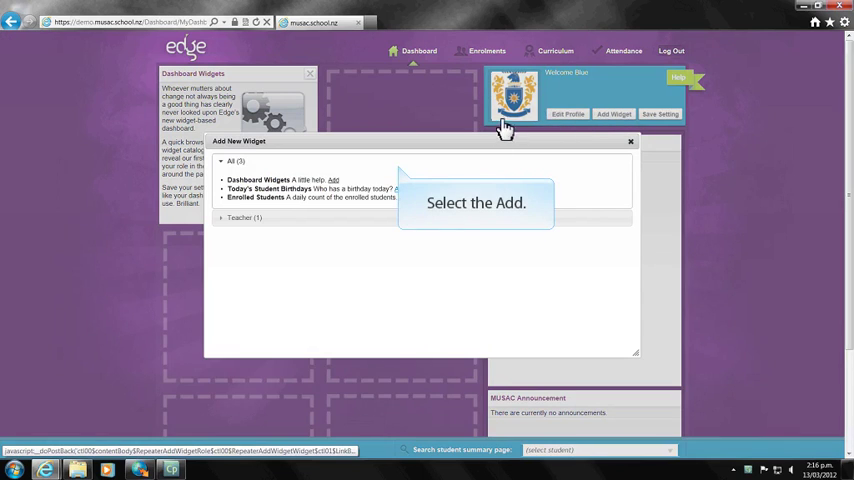
click(333, 184)
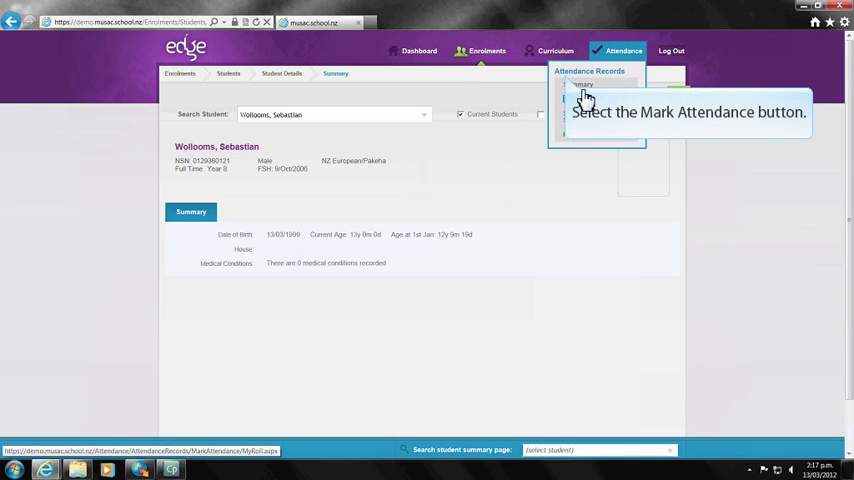
Mark student attendance on the PM Room 4 roll and submit the roll.
click(585, 98)
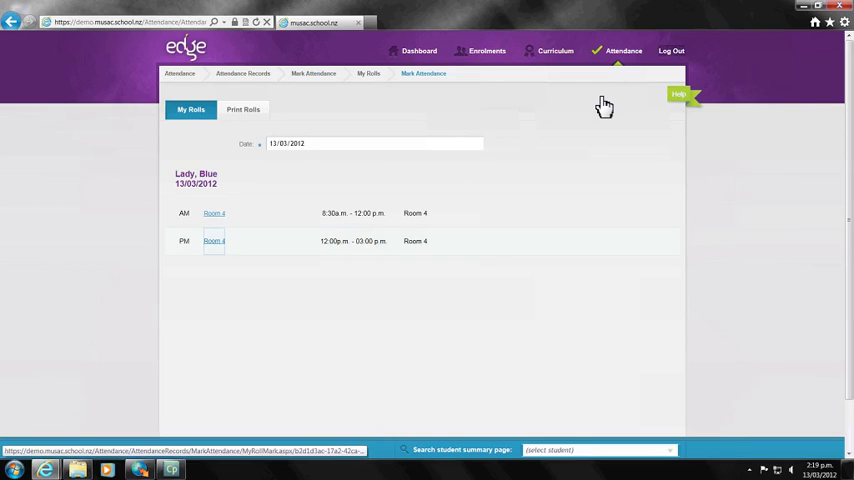
click(214, 241)
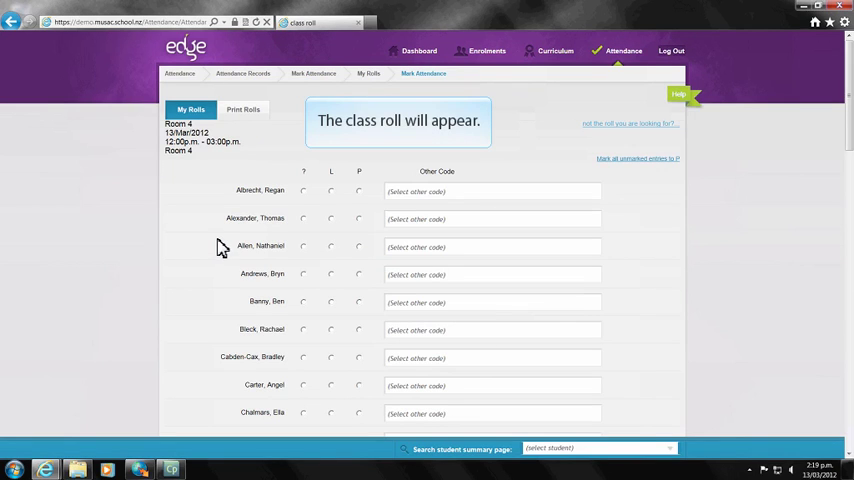
click(358, 191)
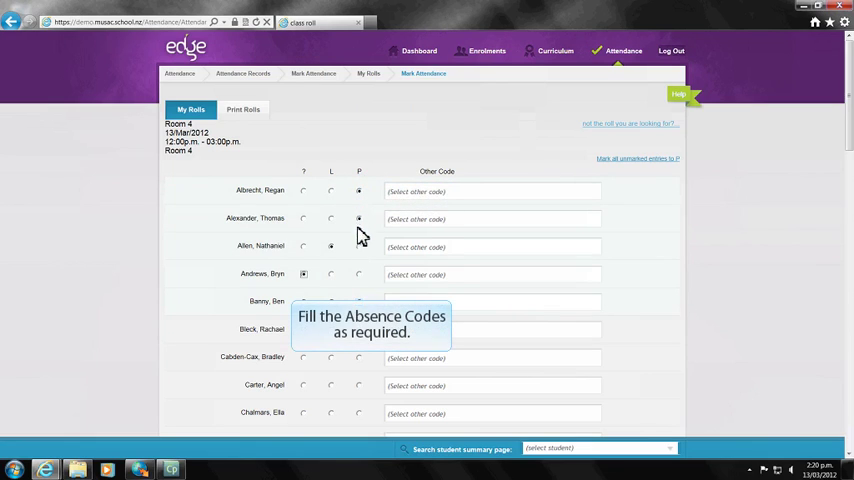
scroll(down, 3)
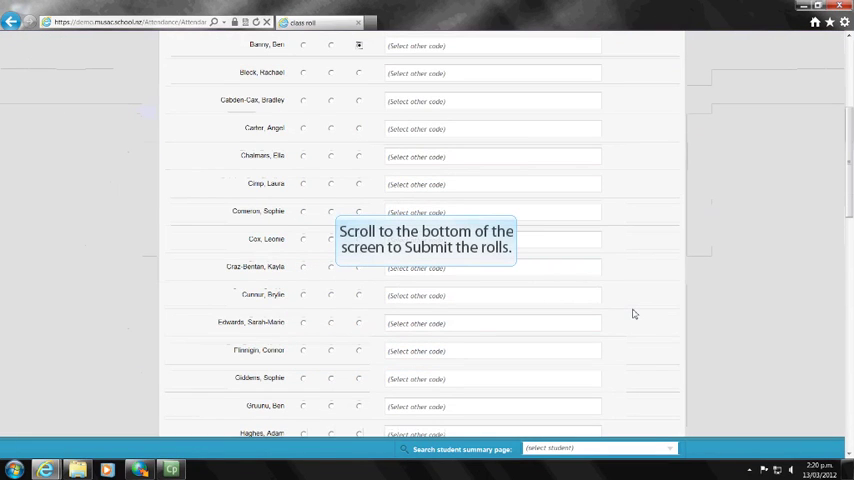
scroll(down, 3)
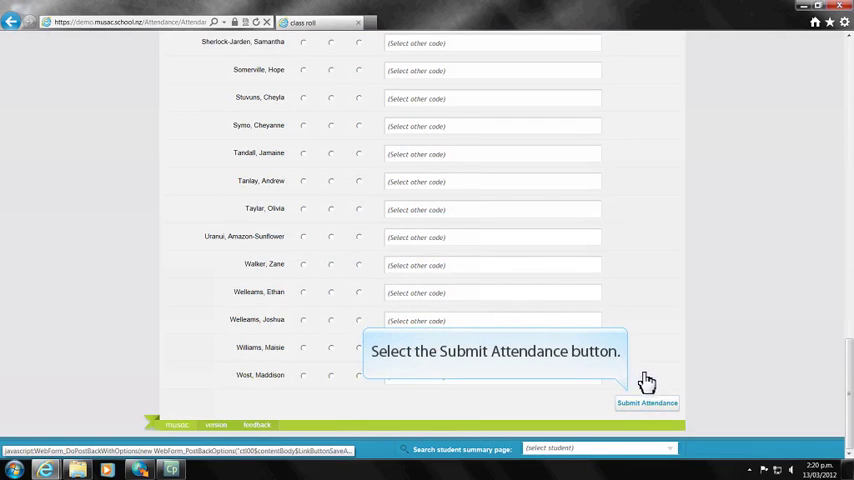
click(647, 403)
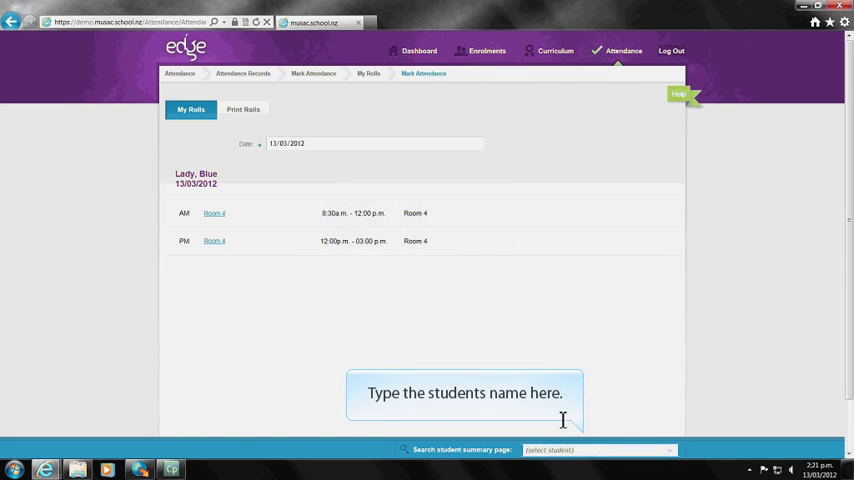
Search 'th' and open the matching Year 3 Room 4 student's summary page.
text(tho)
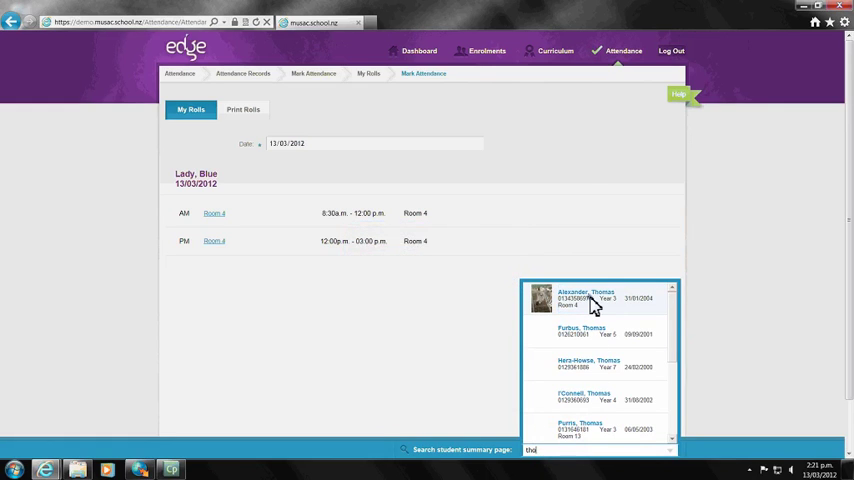
click(586, 298)
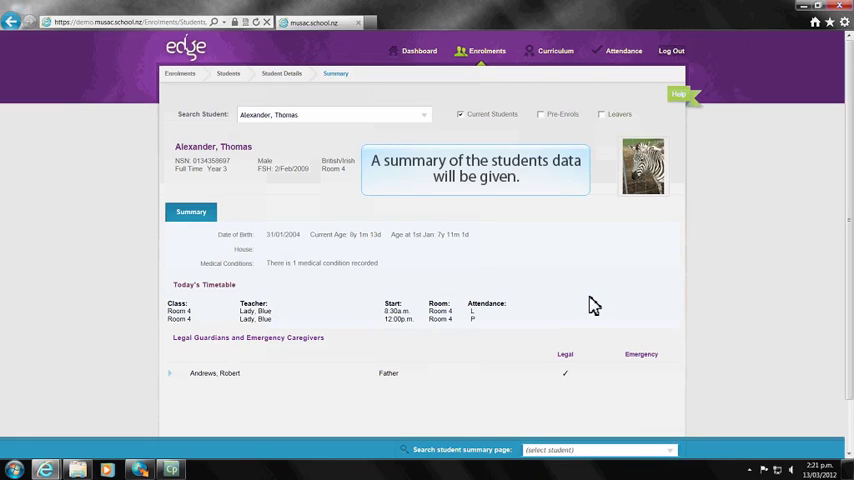
click(555, 51)
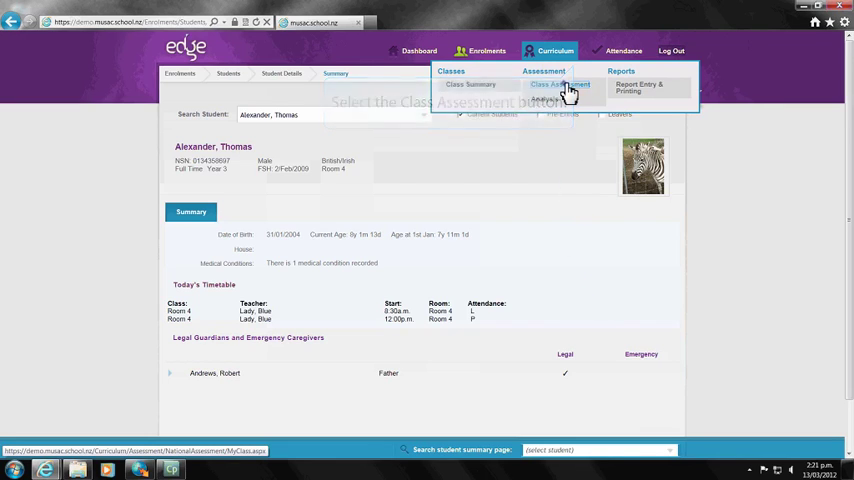
Enter Room 4's PAT (Maths) total scores under Class Assessment Mathematics and save them.
click(561, 84)
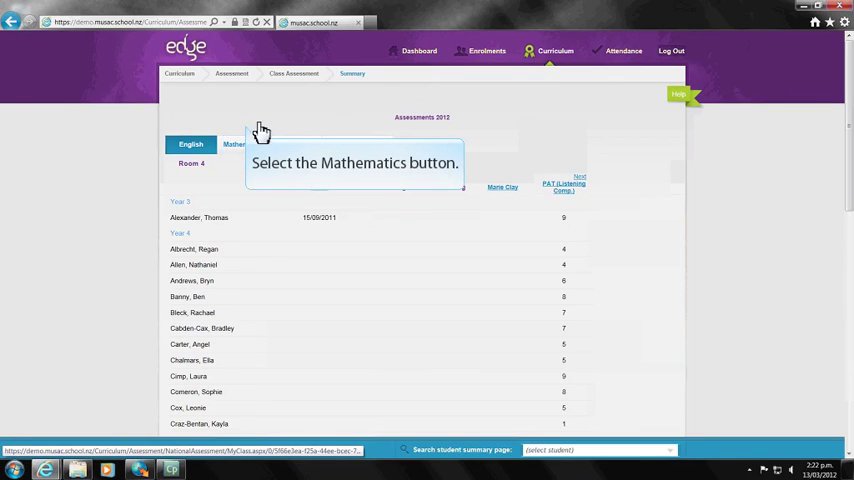
click(243, 144)
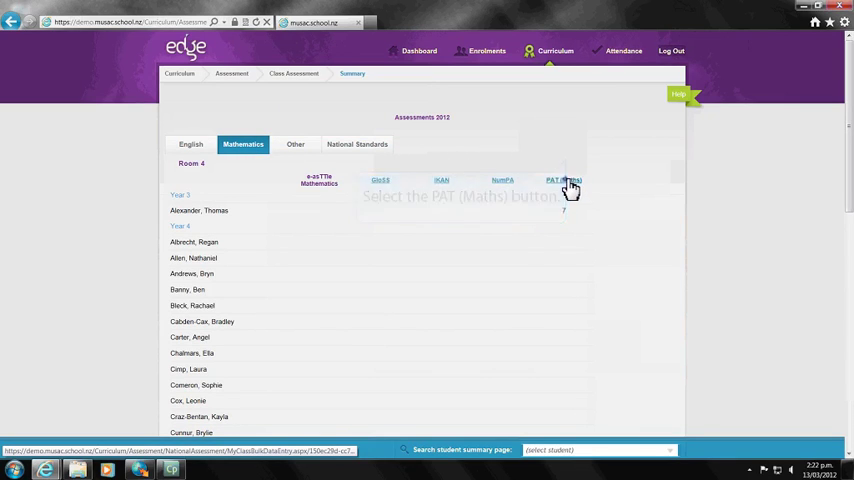
click(563, 183)
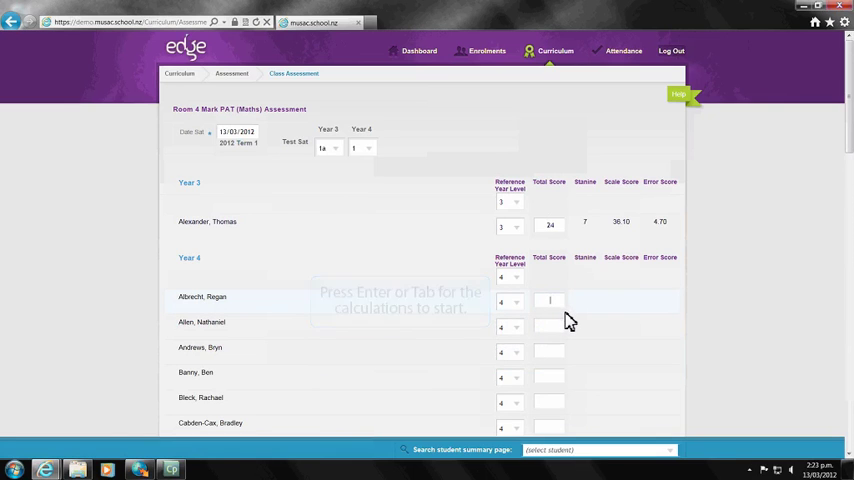
scroll(down, 3)
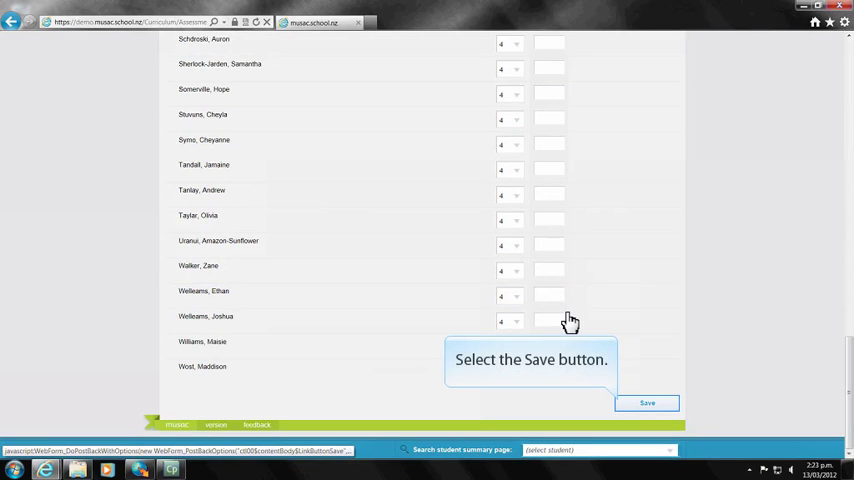
click(647, 403)
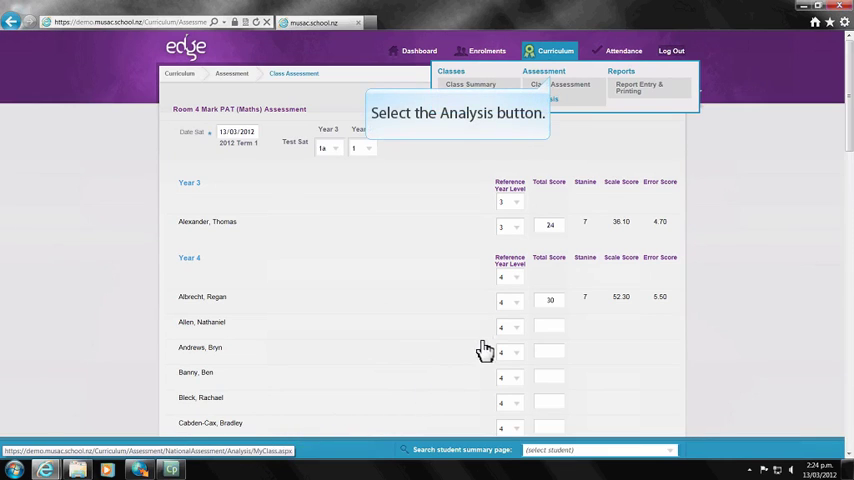
View a student's 2012 PAT (Listening Comp.) results in Analysis, then move to the Class tab.
click(549, 98)
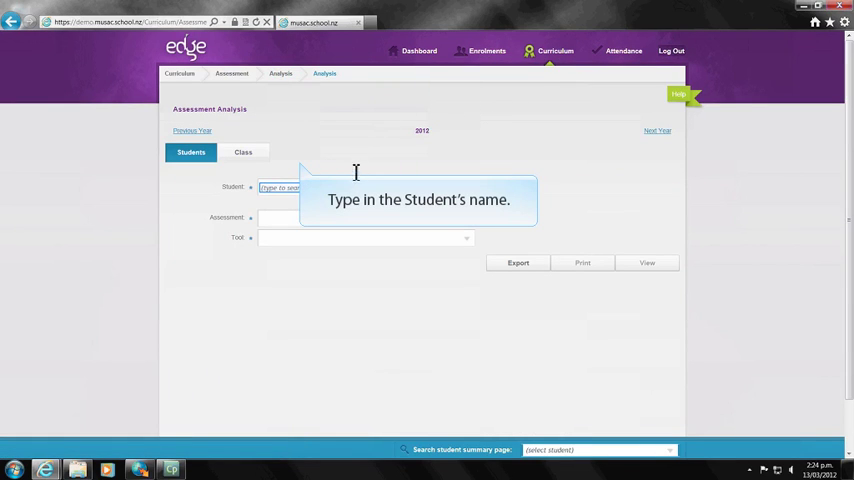
click(365, 187)
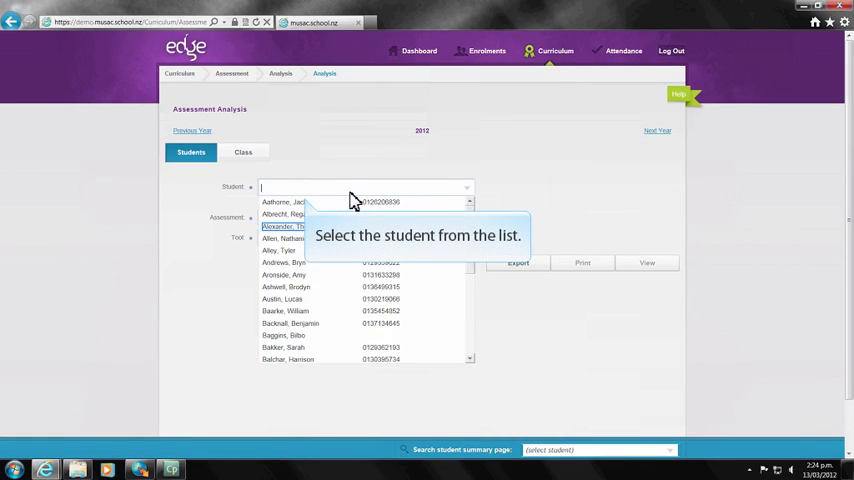
click(290, 226)
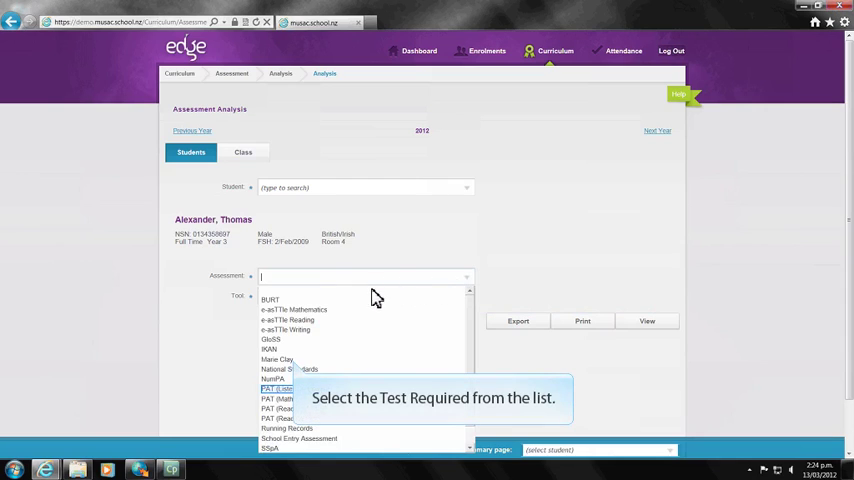
click(278, 389)
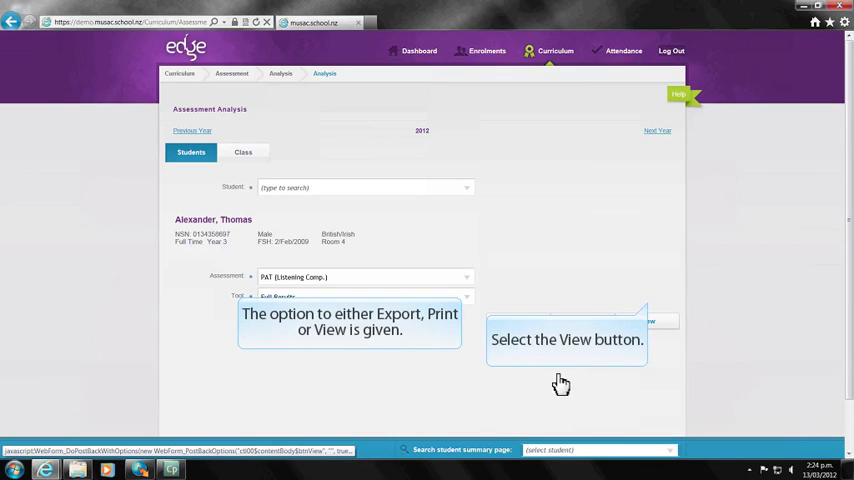
click(648, 321)
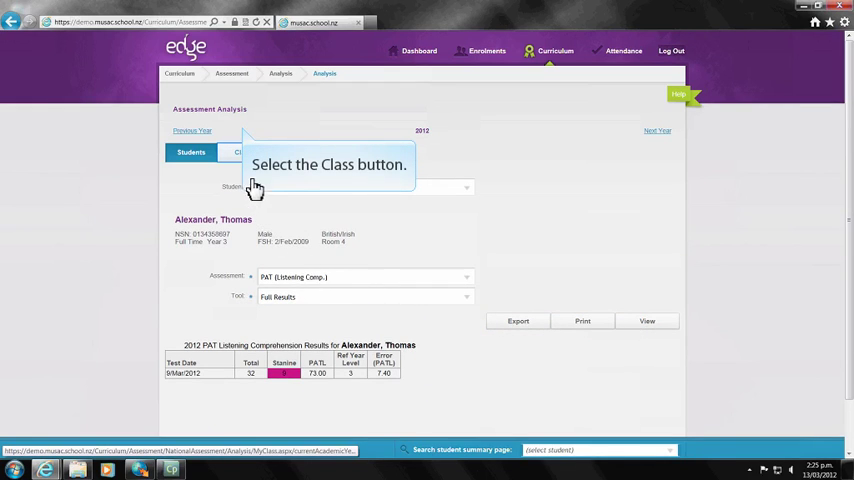
click(243, 152)
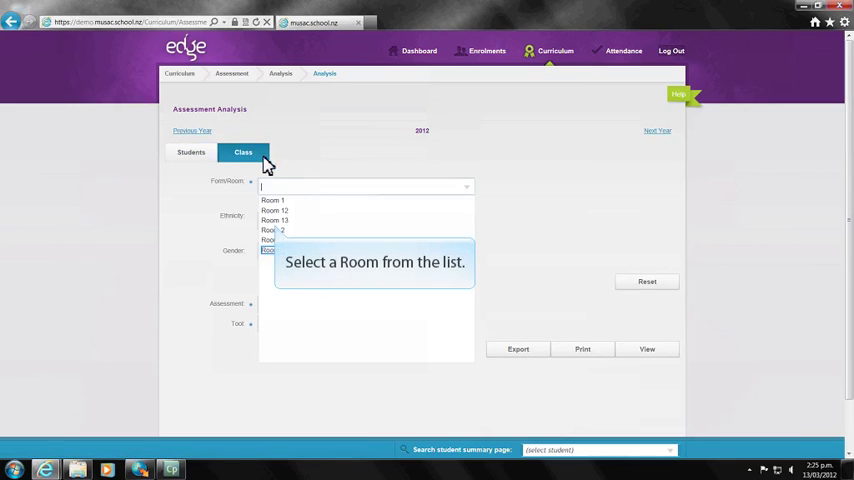